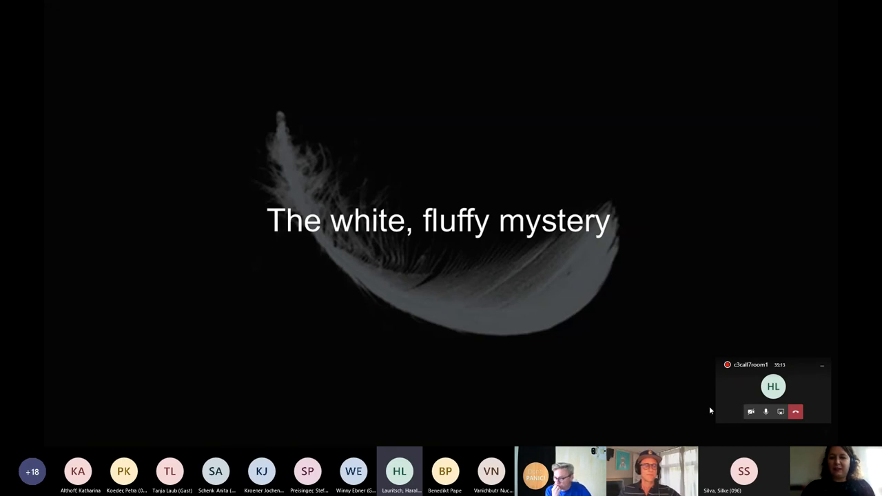
pyautogui.moveTo(793, 213)
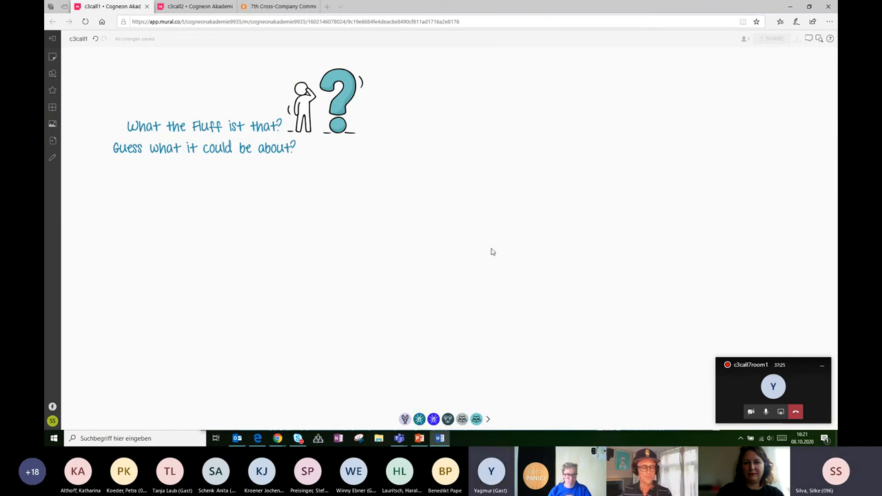
pyautogui.moveTo(399, 80)
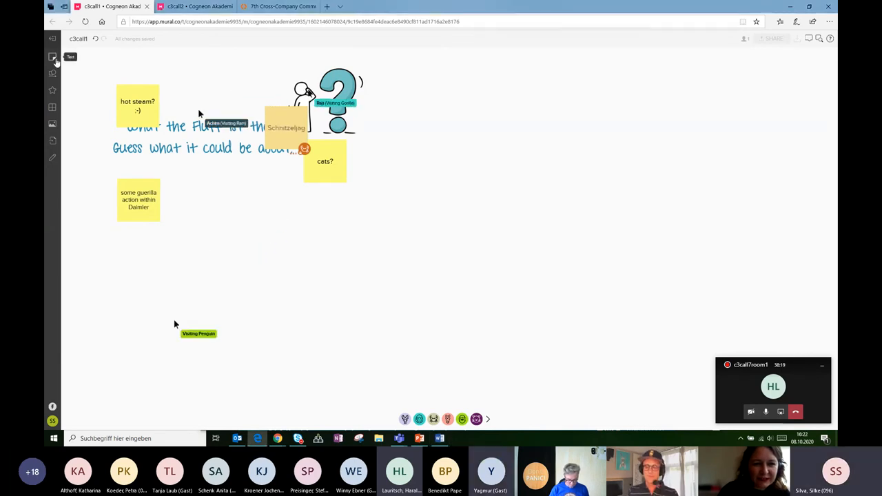
pyautogui.click(52, 57)
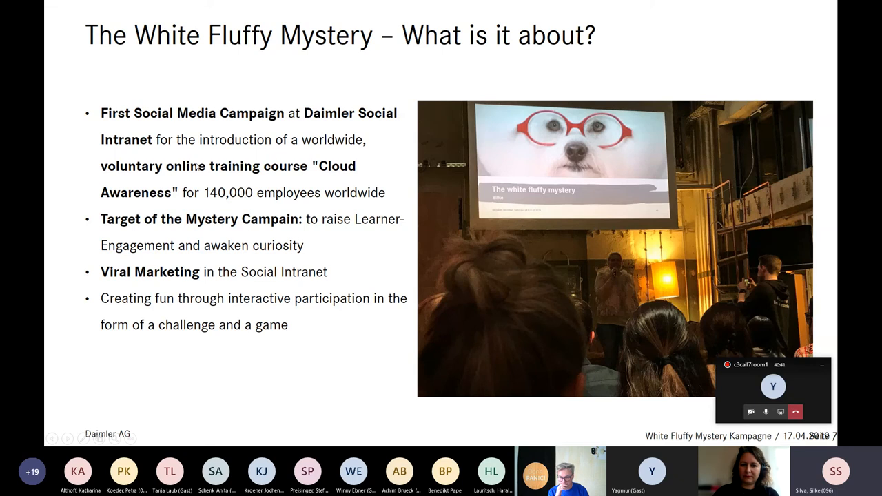
pyautogui.moveTo(319, 187)
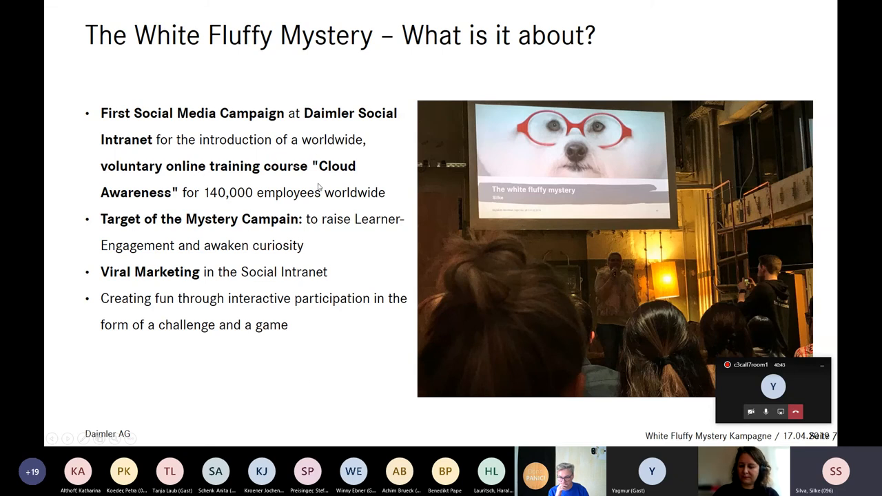
pyautogui.moveTo(369, 216)
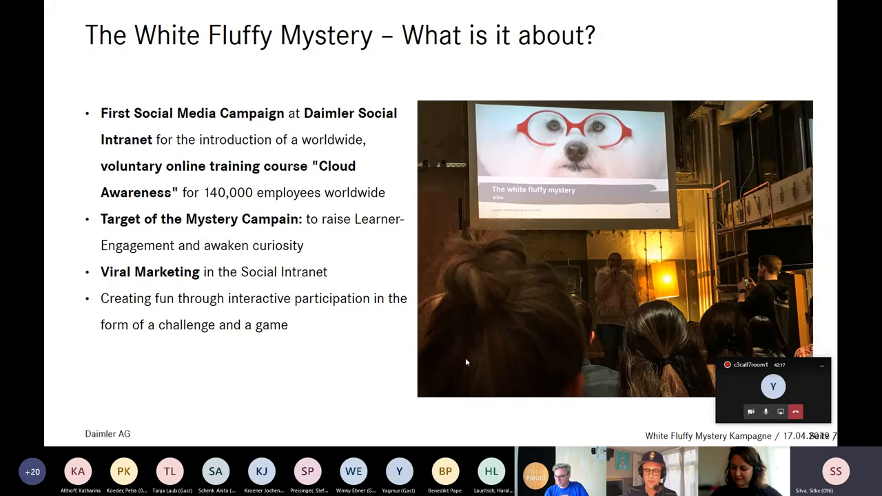
pyautogui.moveTo(333, 384)
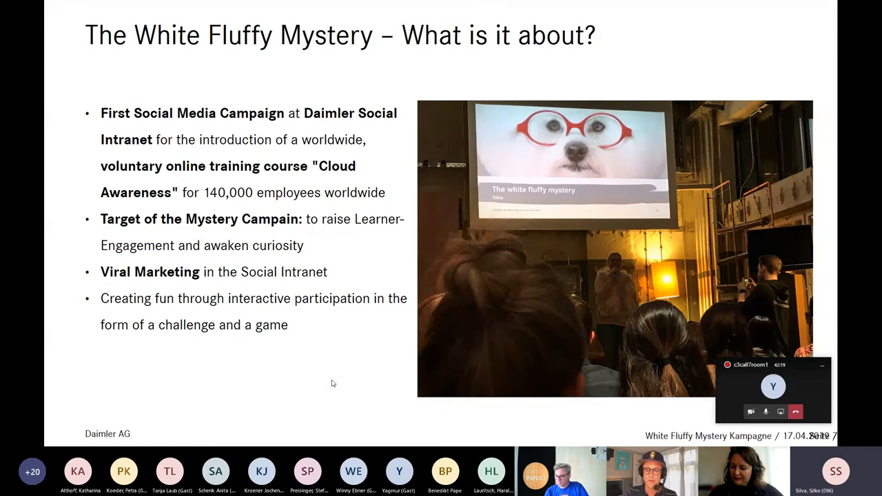
pyautogui.moveTo(650, 287)
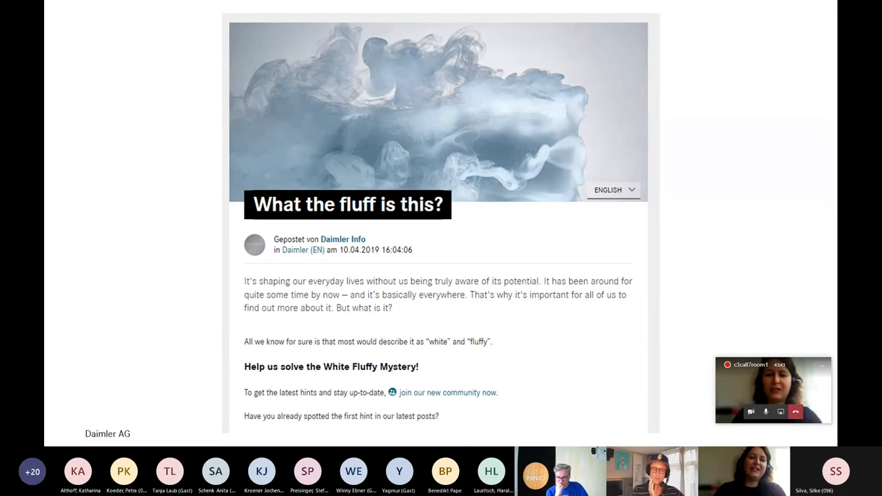
pyautogui.moveTo(656, 260)
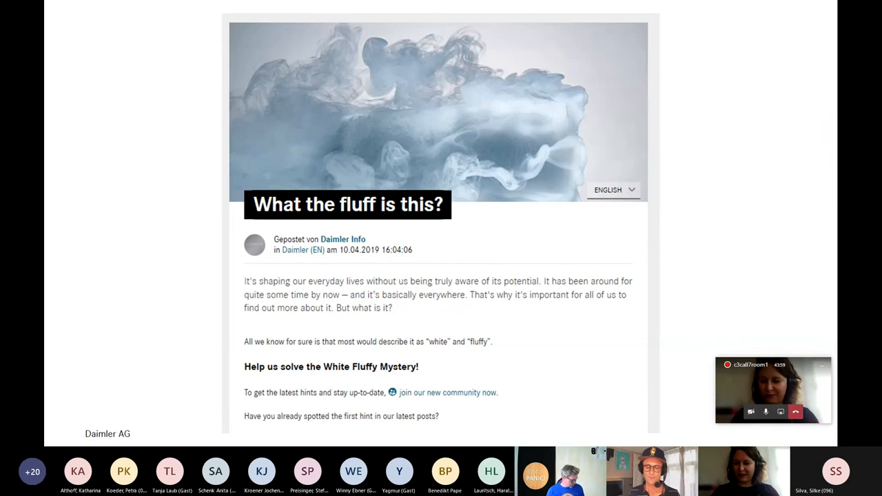
pyautogui.moveTo(563, 407)
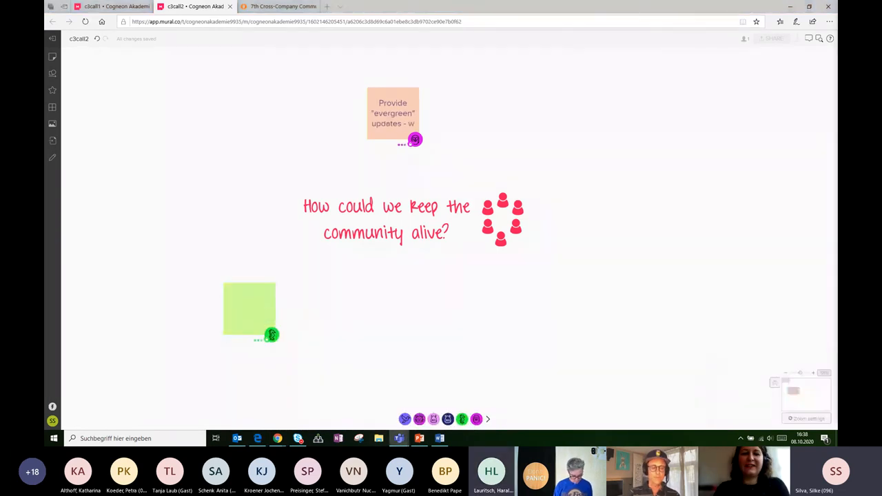
pyautogui.write("hat's new in your cloud?")
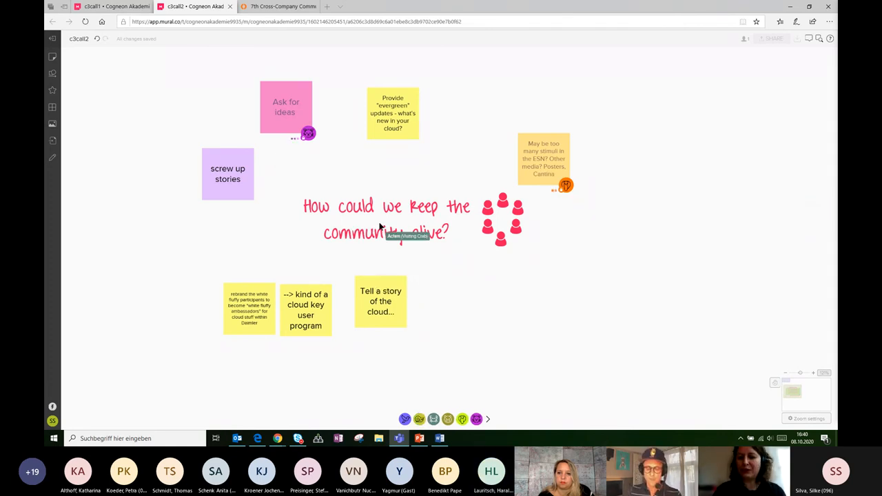
pyautogui.moveTo(472, 338)
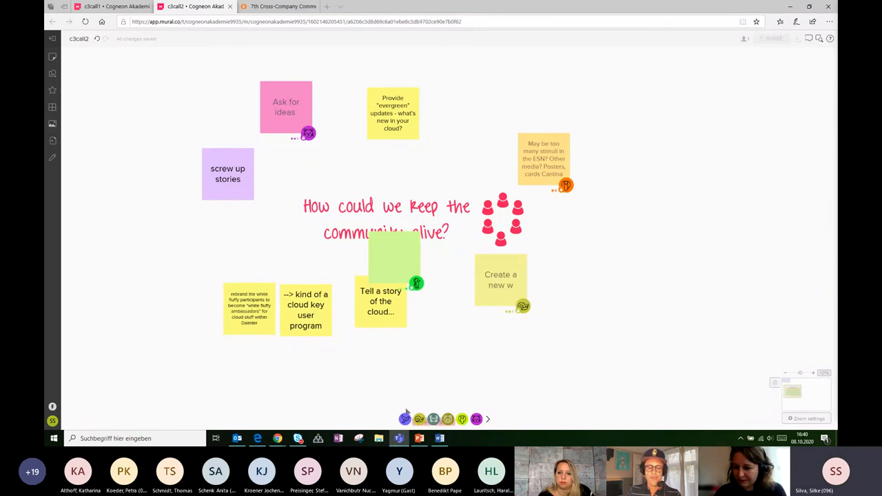
pyautogui.moveTo(388, 249)
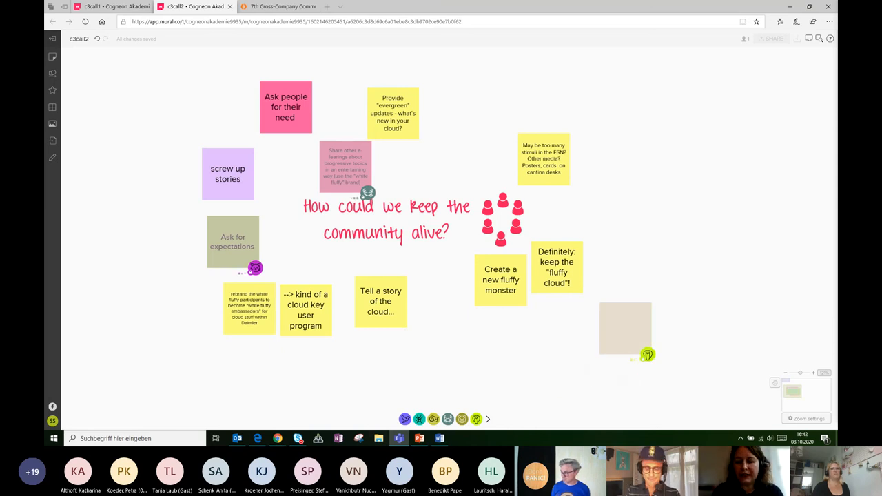
# Step: Type sticky notes asking which e-learnings people want and 'Invite speakers to share insights about cloud'
pyautogui.write('what is in it for me.."')
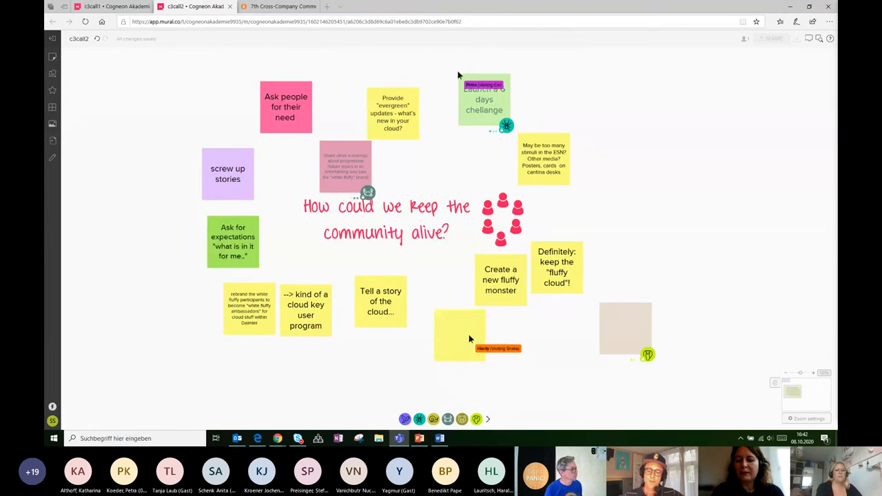
pyautogui.write('Ask: "')
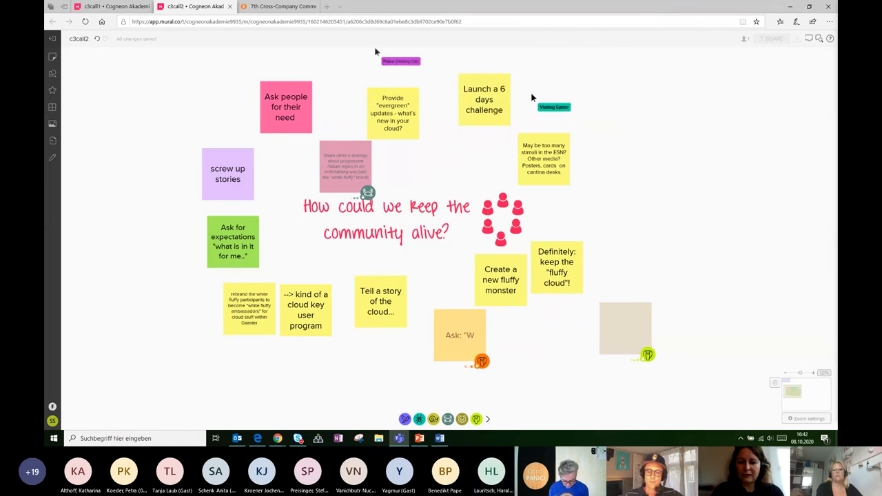
pyautogui.write('What other e-learnings du you wish to be offered?"')
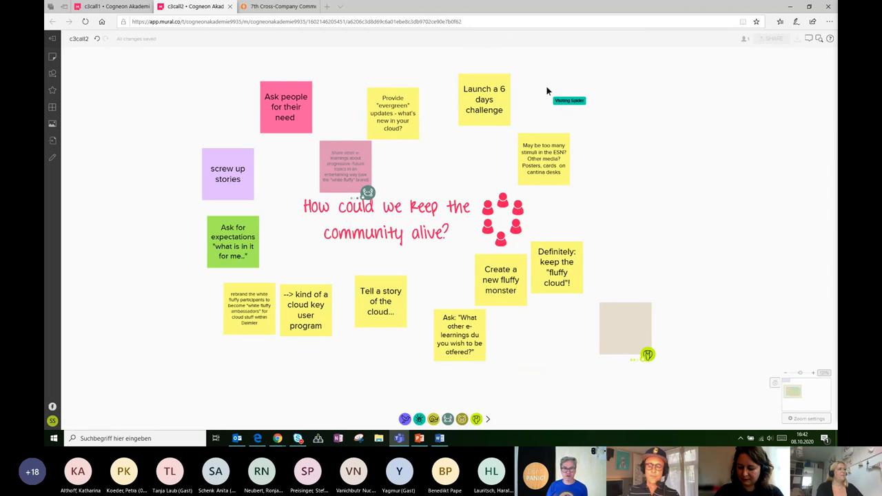
pyautogui.moveTo(698, 192)
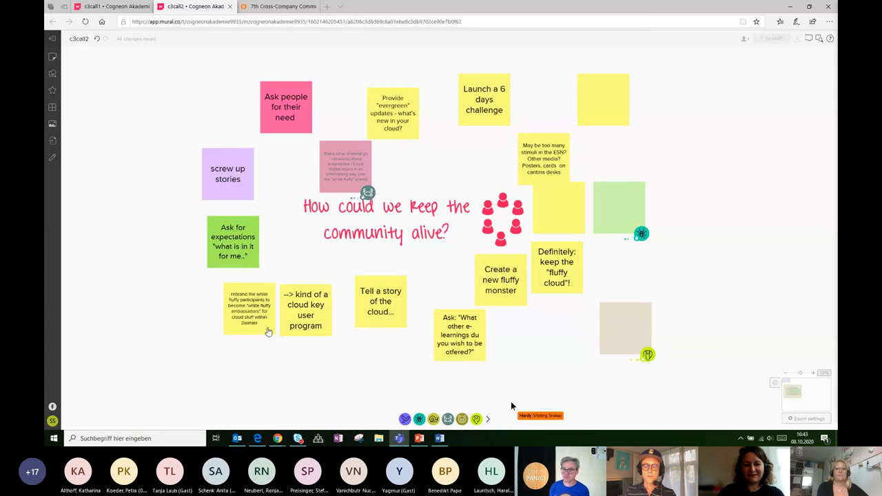
pyautogui.moveTo(490, 368)
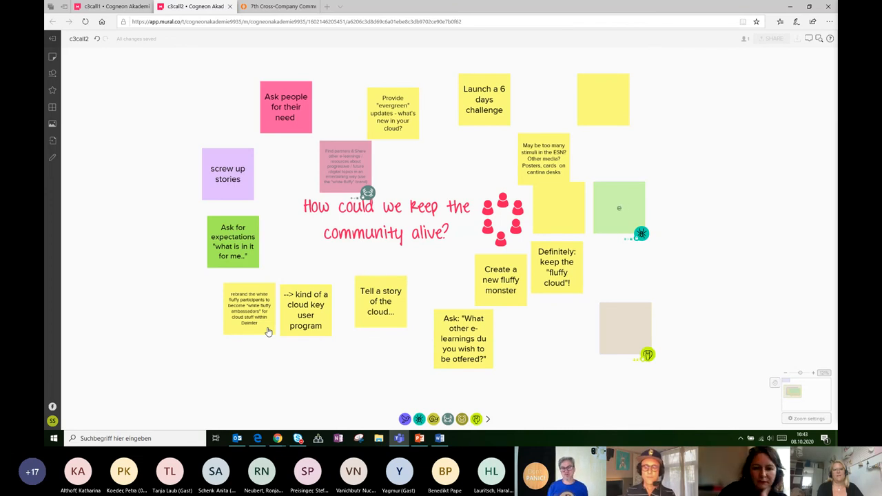
pyautogui.write('Invite speaje')
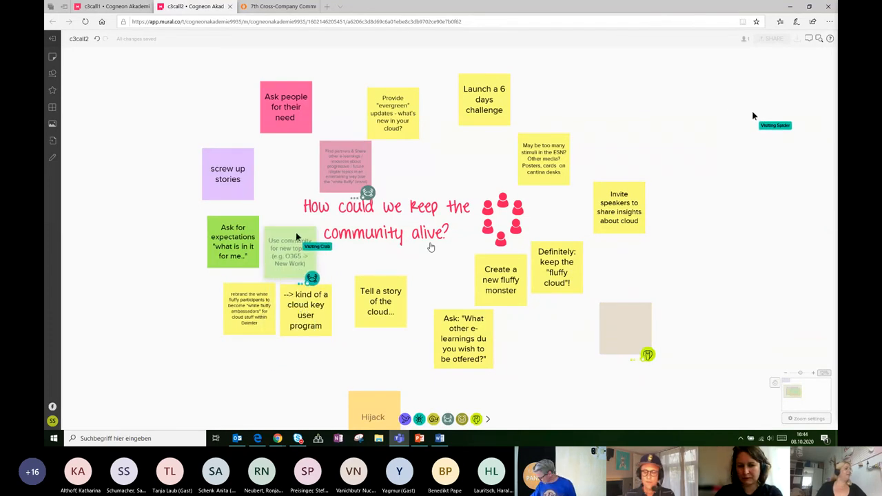
# Step: Move a sticky note and start a note on sharing cloud news, dangers and rumours
pyautogui.moveTo(289, 251); pyautogui.dragTo(289, 369)
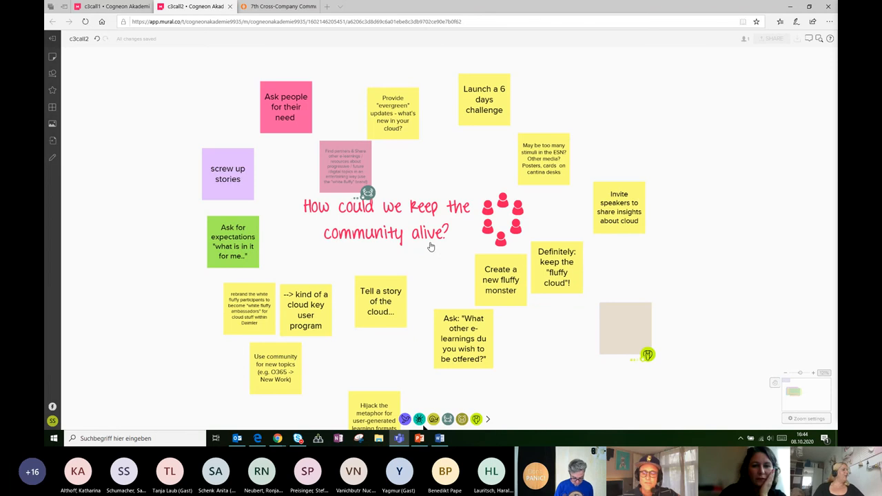
pyautogui.moveTo(507, 257)
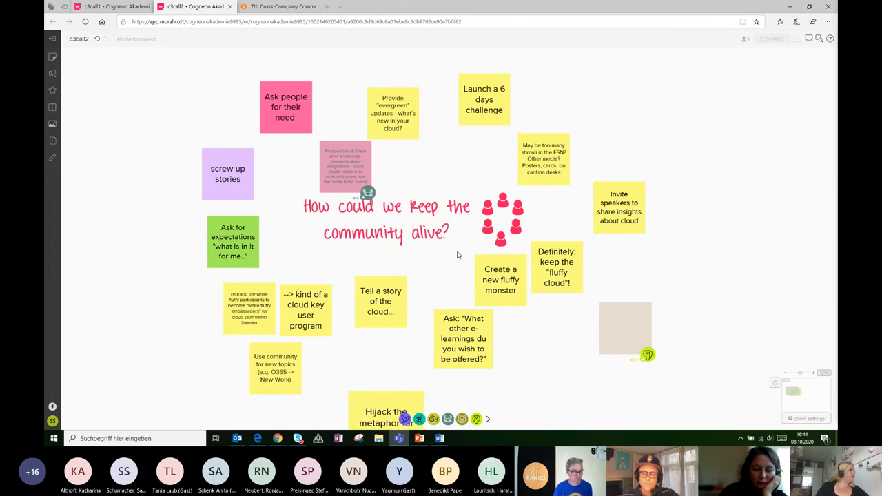
pyautogui.moveTo(443, 262)
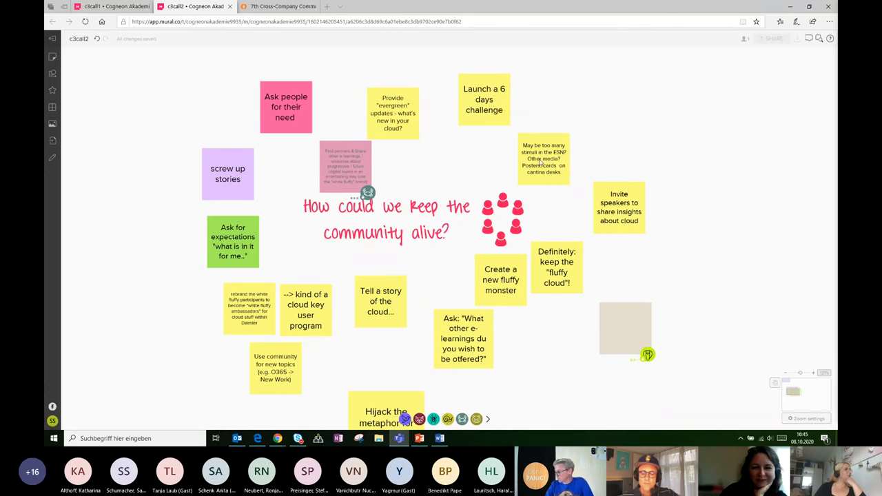
pyautogui.moveTo(543, 163)
pyautogui.write('s, ')
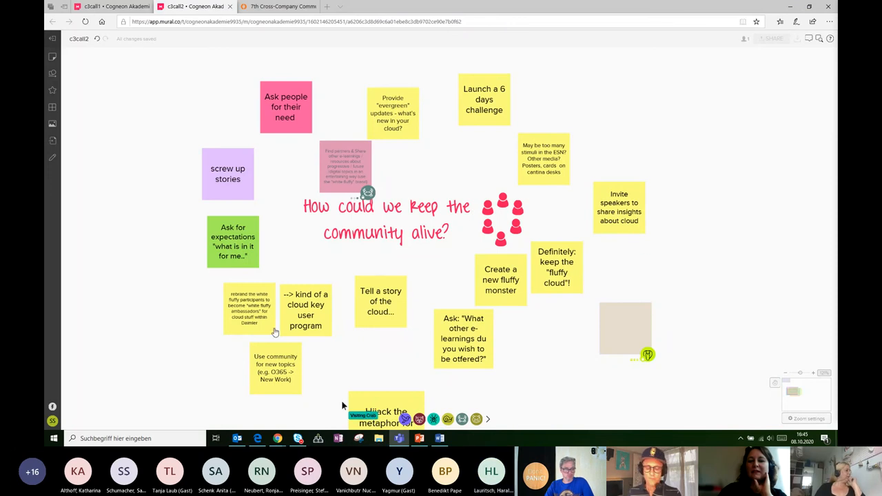
pyautogui.moveTo(333, 246)
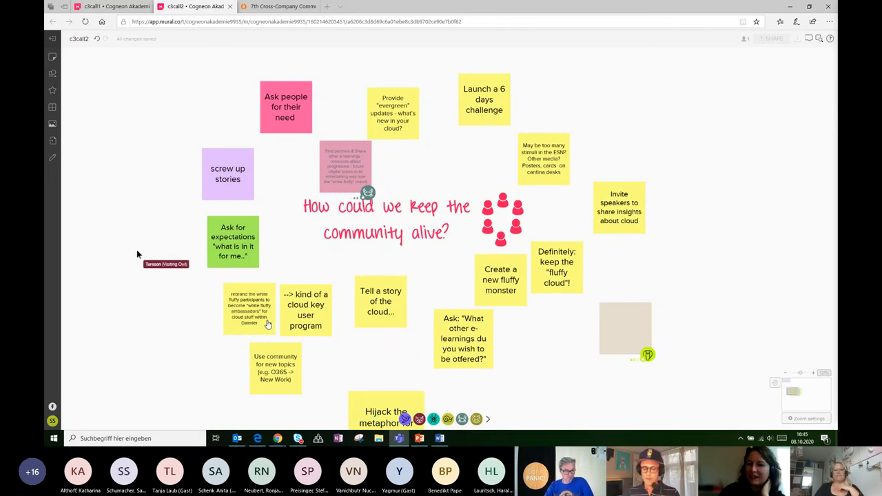
pyautogui.moveTo(146, 220)
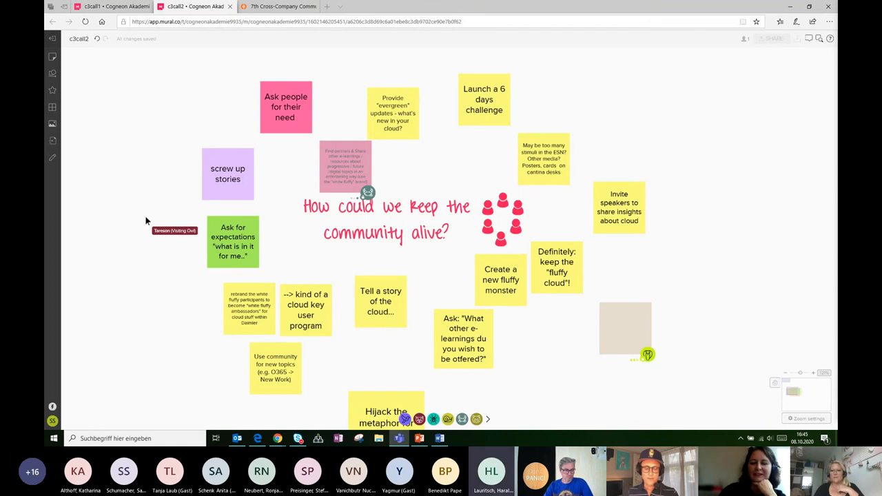
pyautogui.moveTo(90, 173)
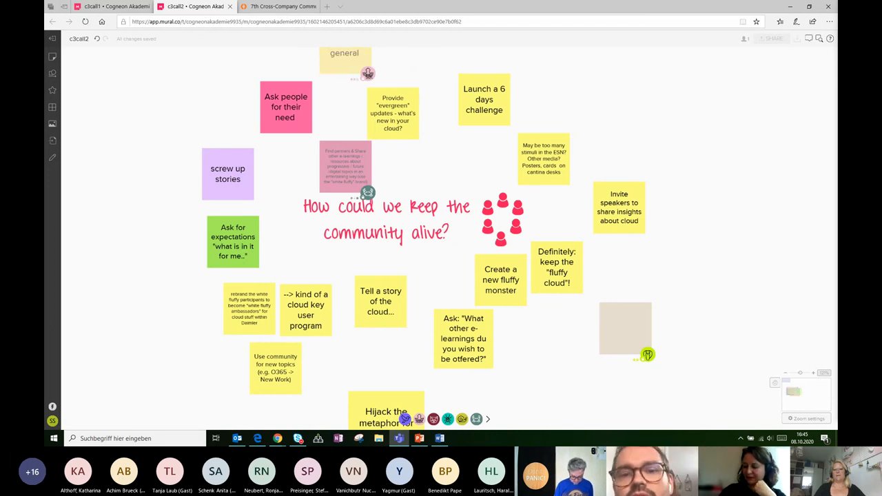
pyautogui.write('clo')
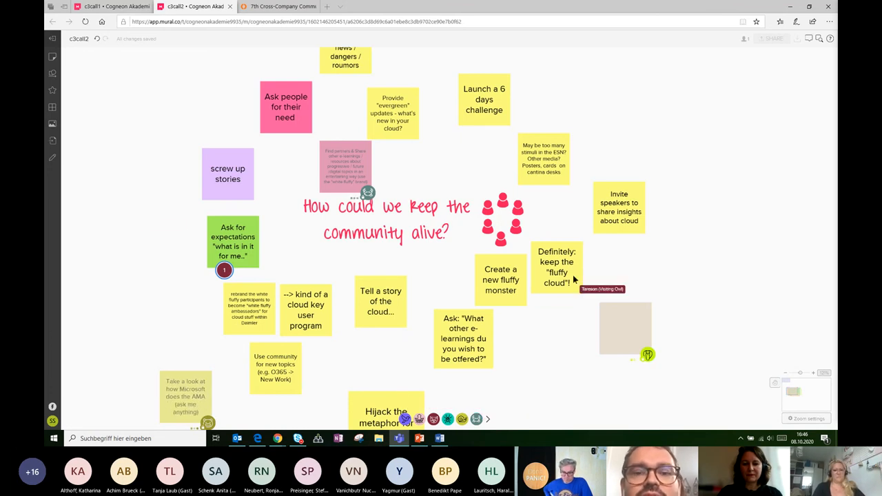
pyautogui.moveTo(605, 402)
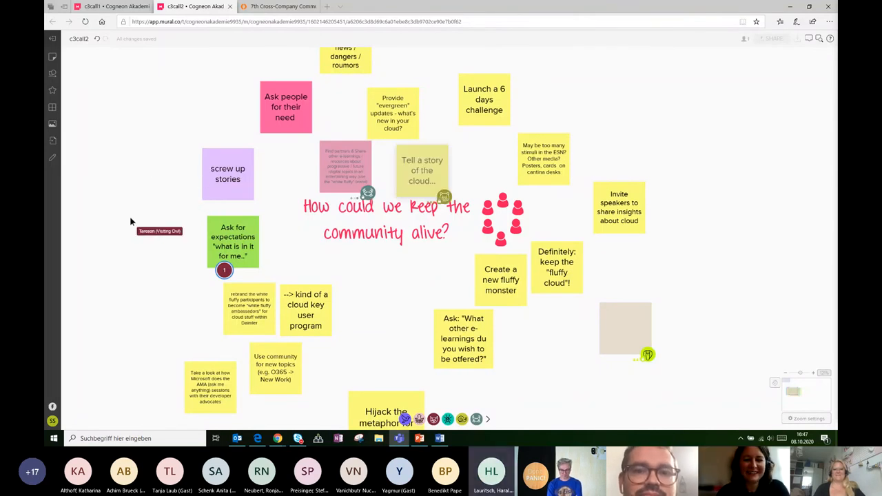
# Step: Shift the Mural view to show all idea notes, including the full Hijack the metaphor note
pyautogui.moveTo(422, 170); pyautogui.dragTo(377, 324)
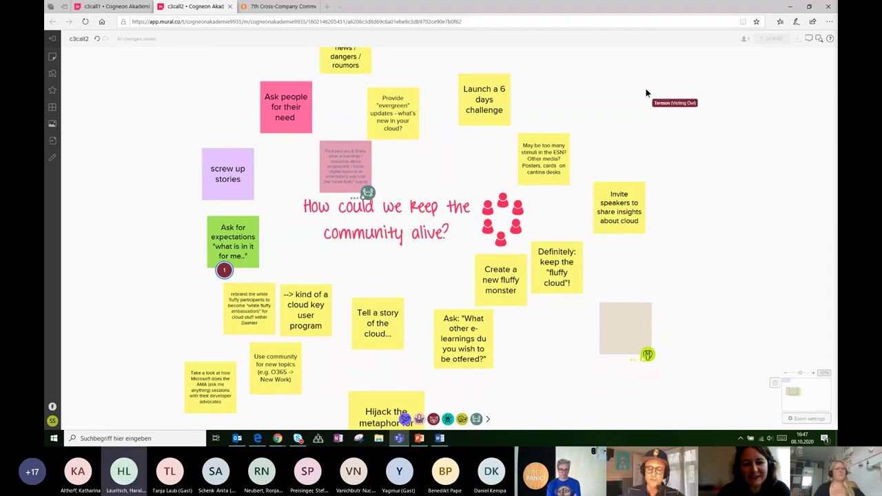
pyautogui.moveTo(618, 239)
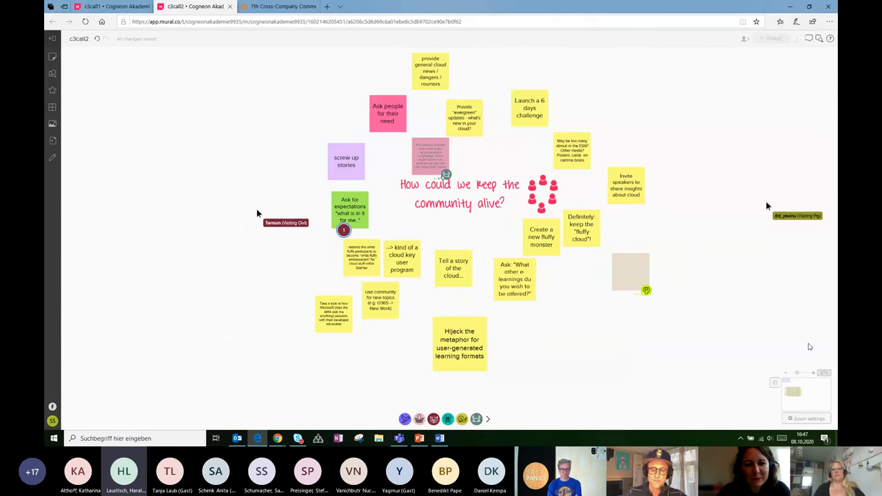
pyautogui.moveTo(518, 406)
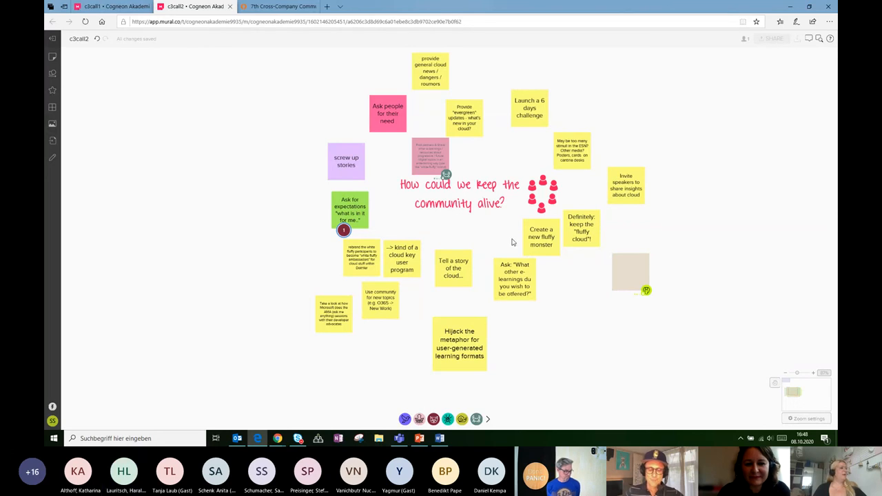
pyautogui.moveTo(788, 302)
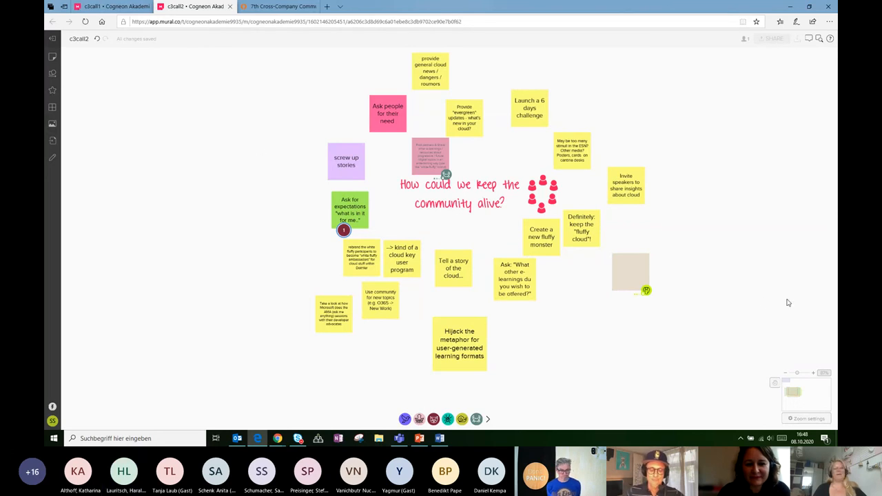